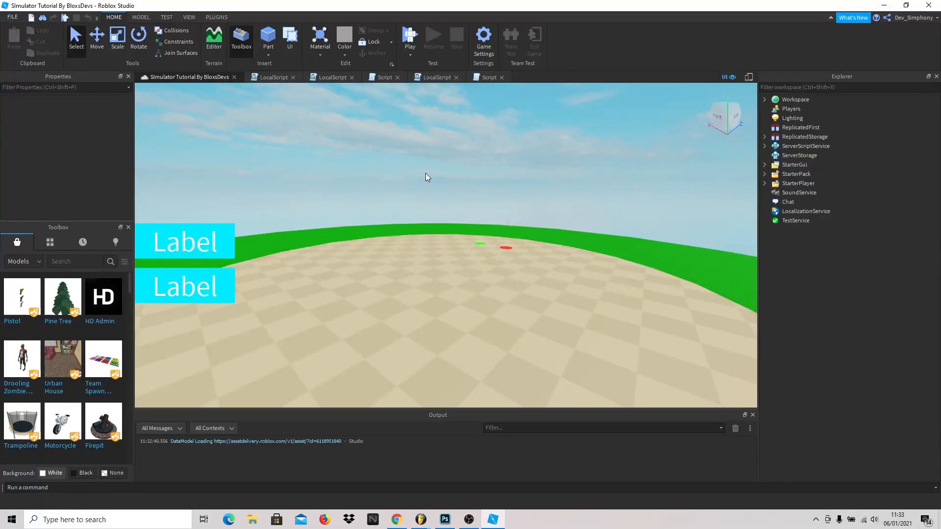
mouse_move(418, 178)
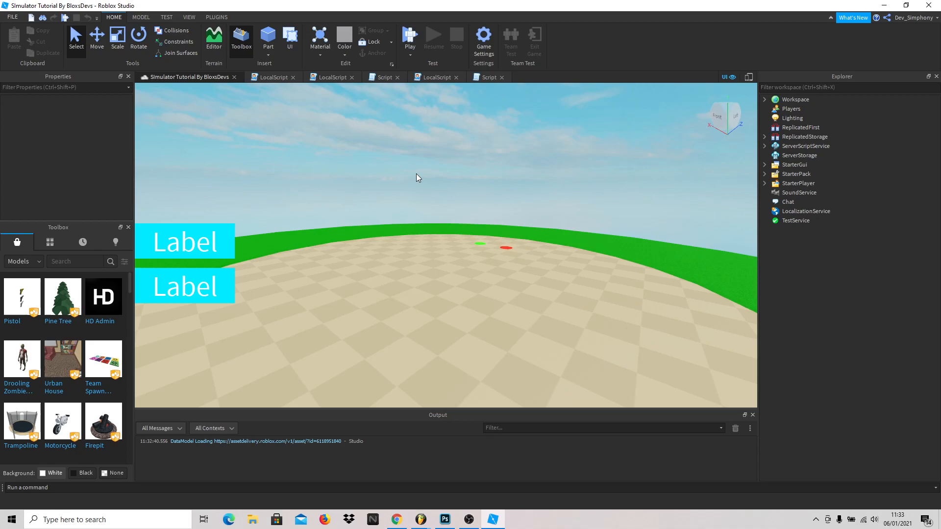
mouse_move(421, 178)
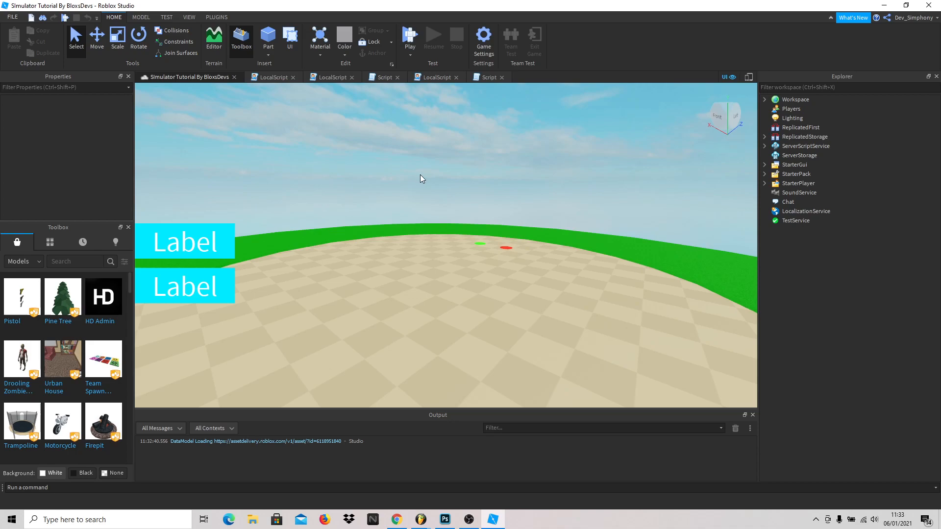
mouse_move(396, 179)
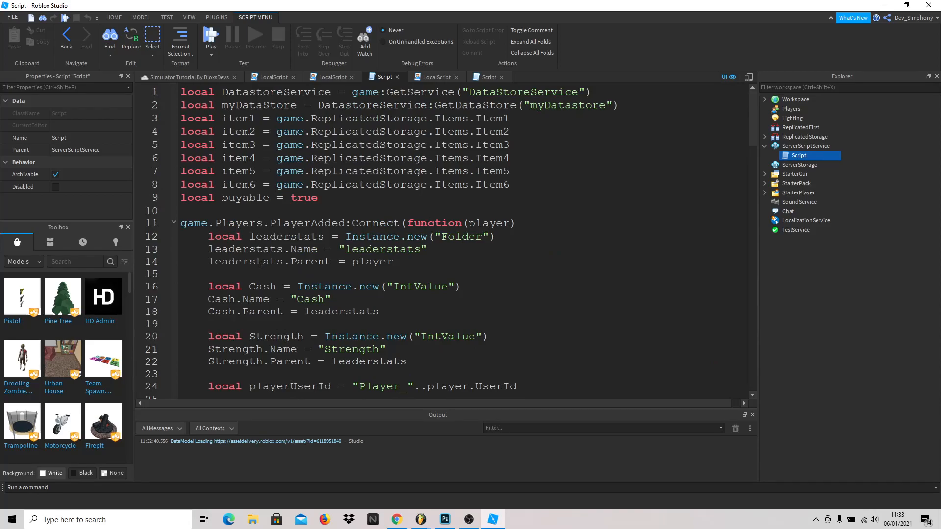
- Scroll through the Script's DataStore Cash/Strength load-and-save code and BuyRemotes handlers
scroll("down", 3)
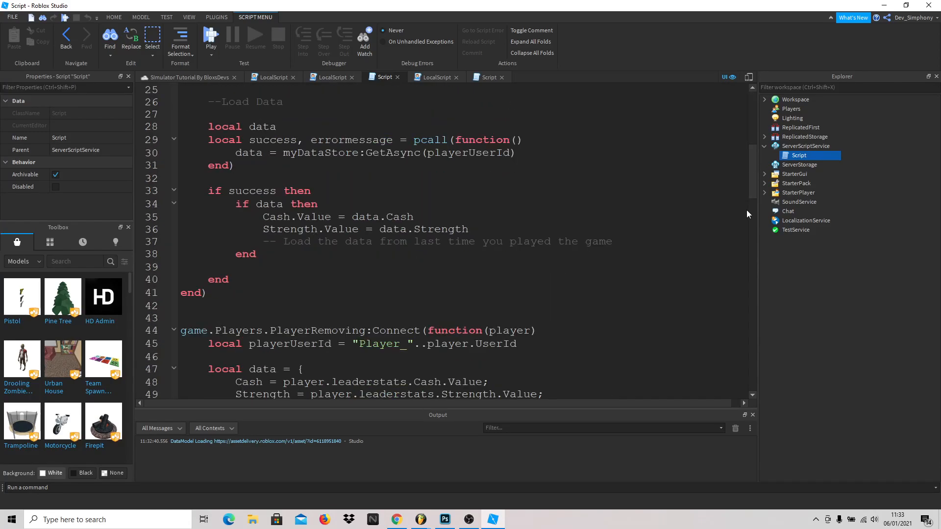
scroll("down", 3)
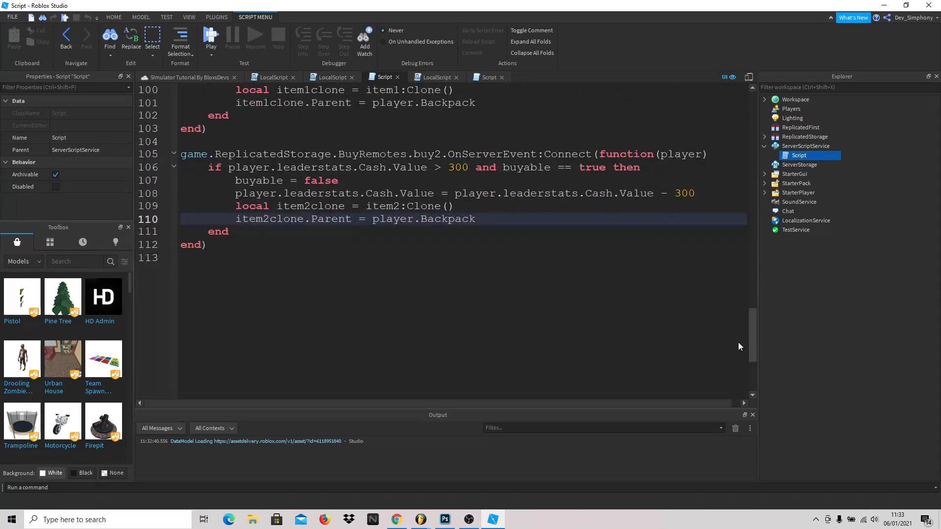
scroll("up", 3)
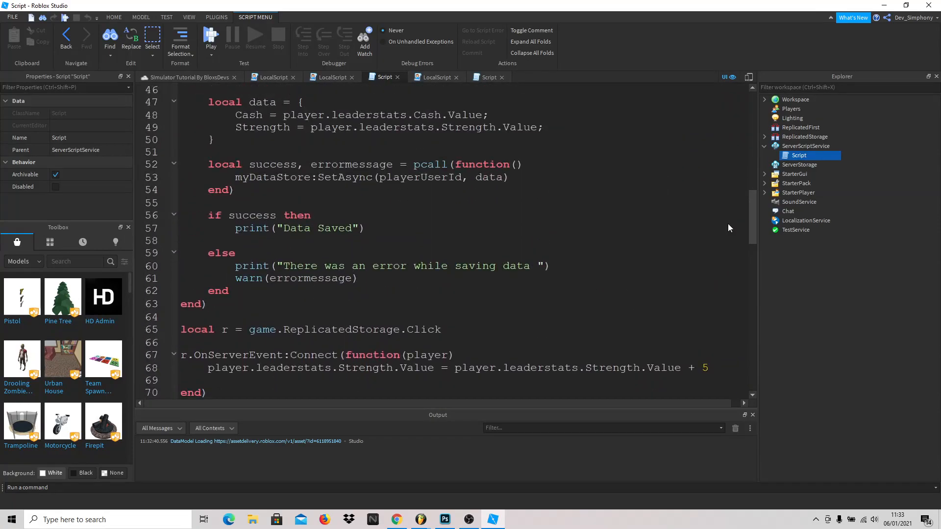
scroll("up", 3)
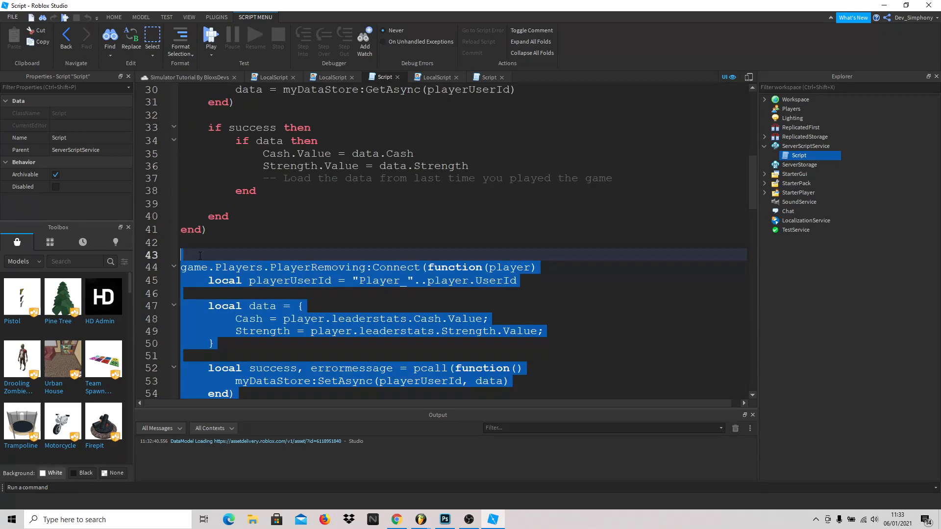
scroll("up", 3)
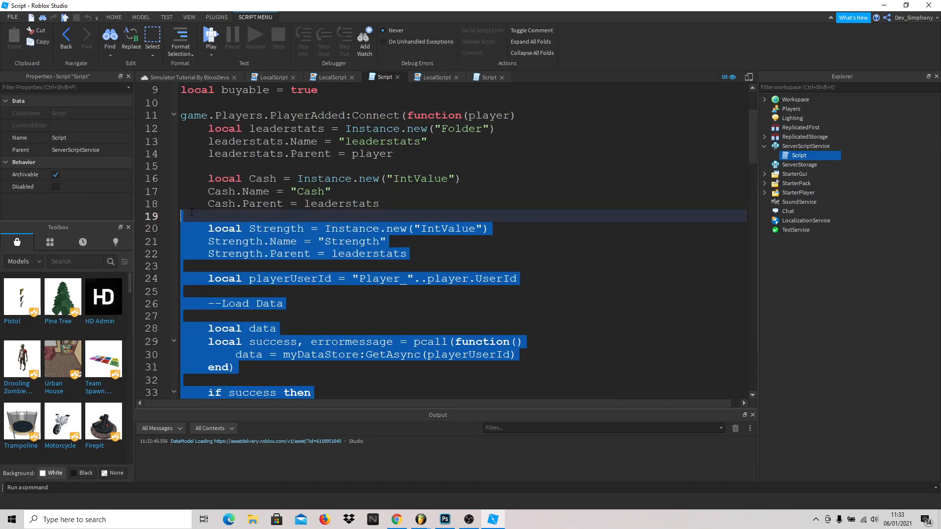
scroll("up", 3)
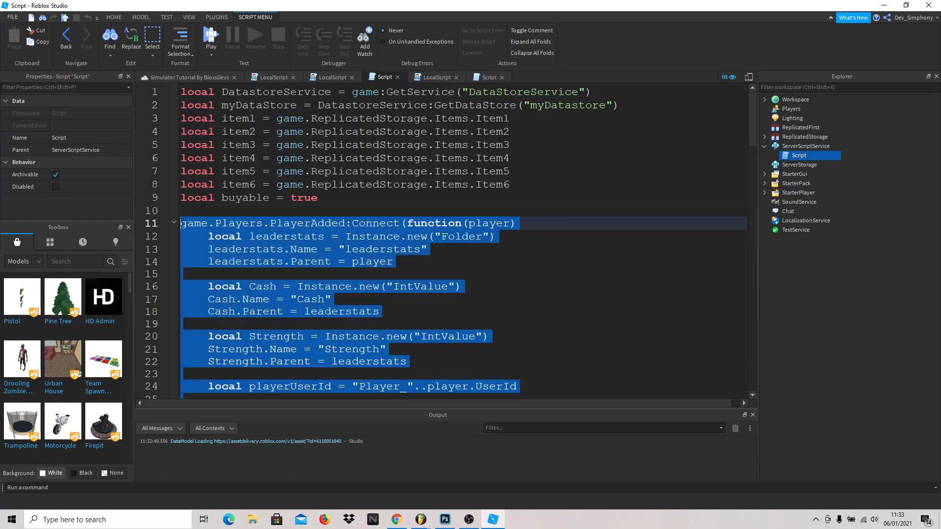
scroll("down", 3)
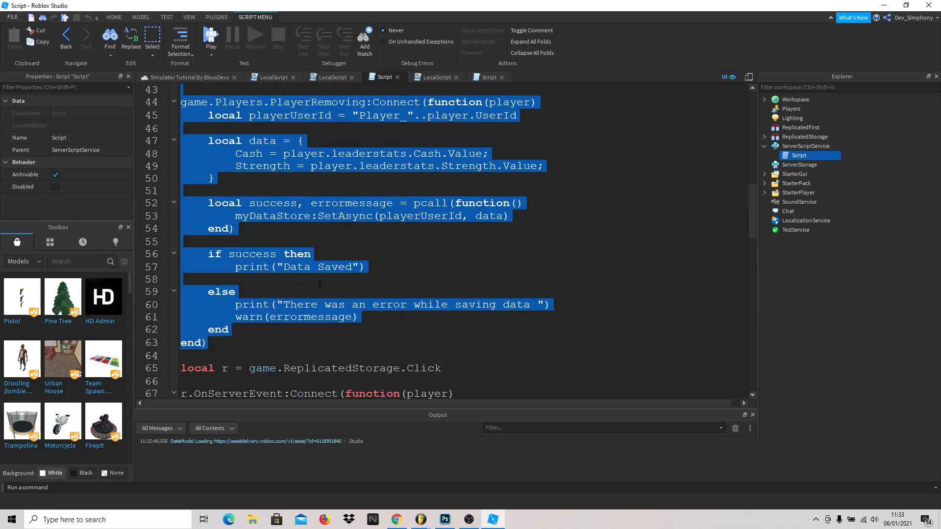
scroll("up", 3)
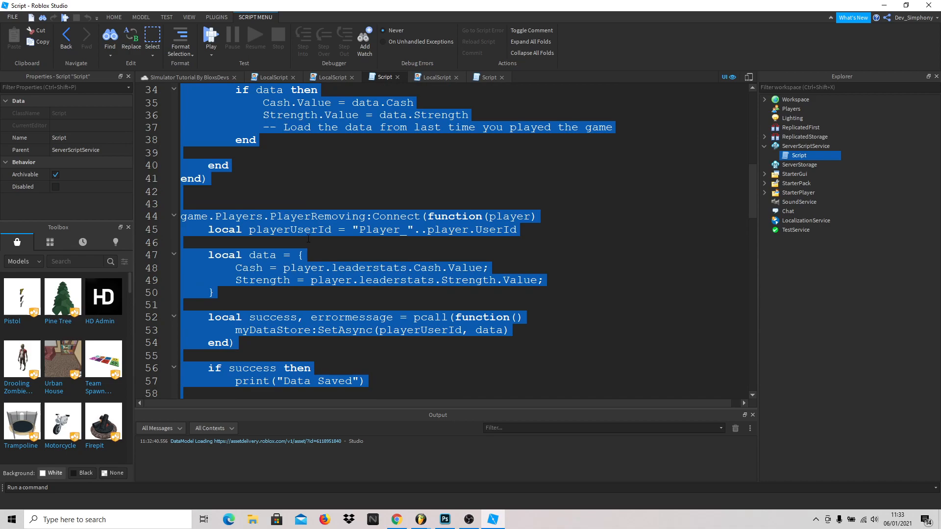
scroll("up", 3)
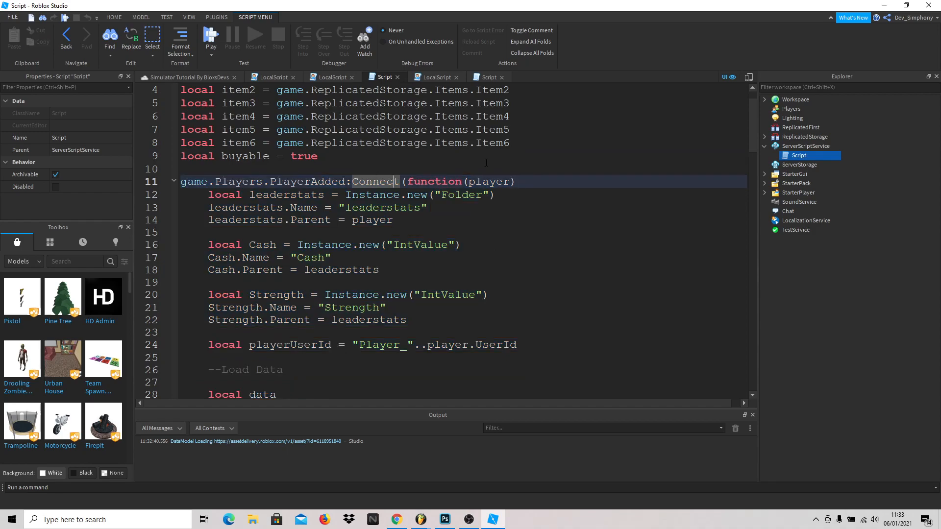
left_click(513, 181)
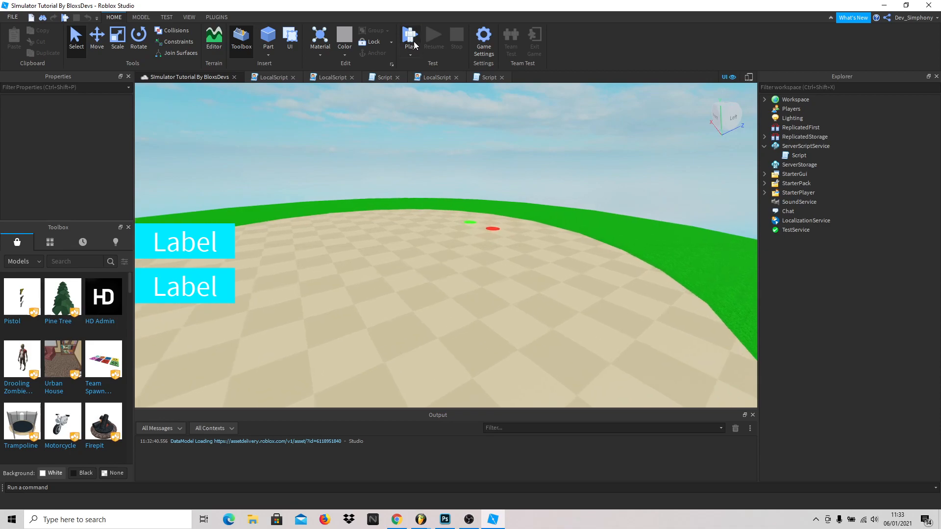
- Start a playtest of the Simulator Tutorial place
left_click(410, 36)
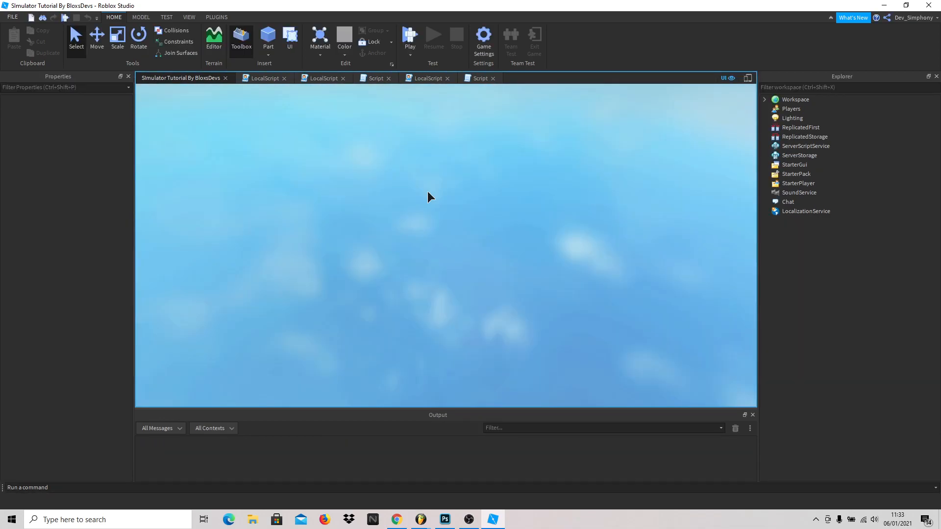
left_click(410, 40)
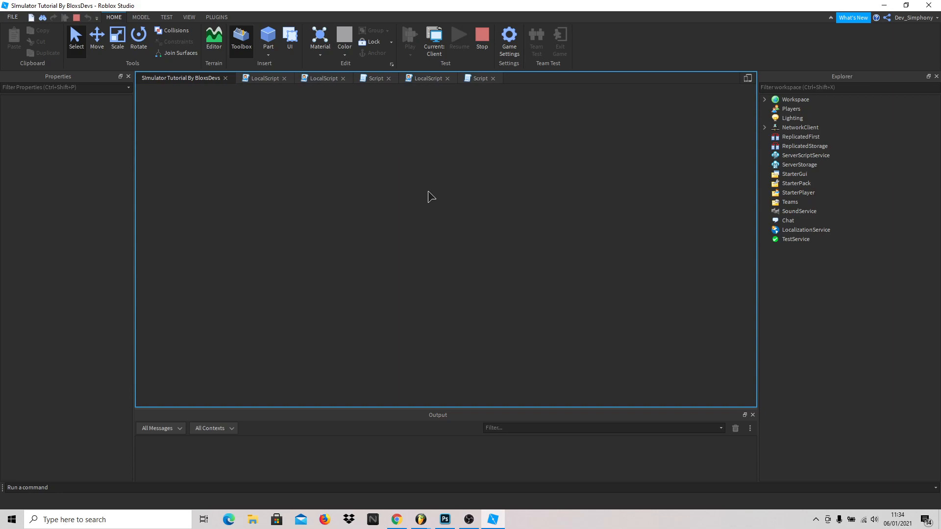
- Open the shop, preview Item 1, then close it with the red X
left_click(409, 41)
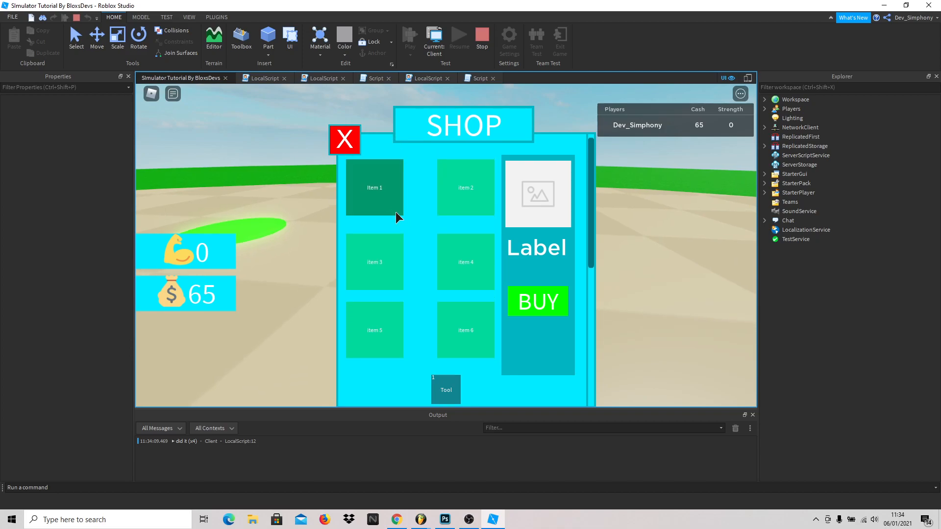
left_click(374, 188)
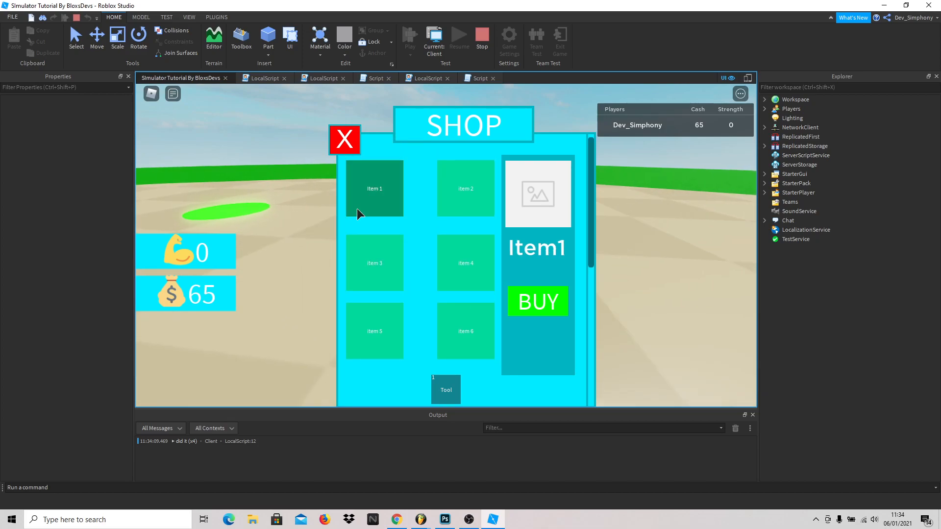
left_click(344, 139)
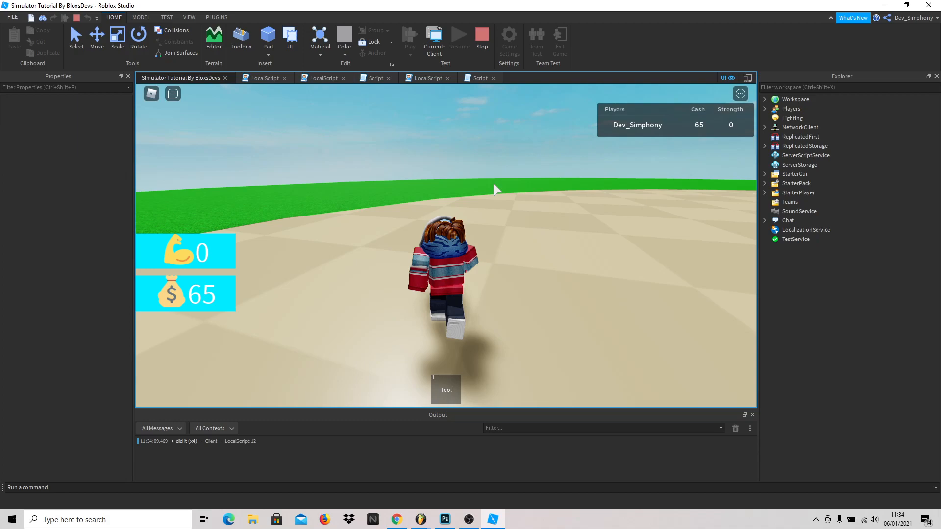